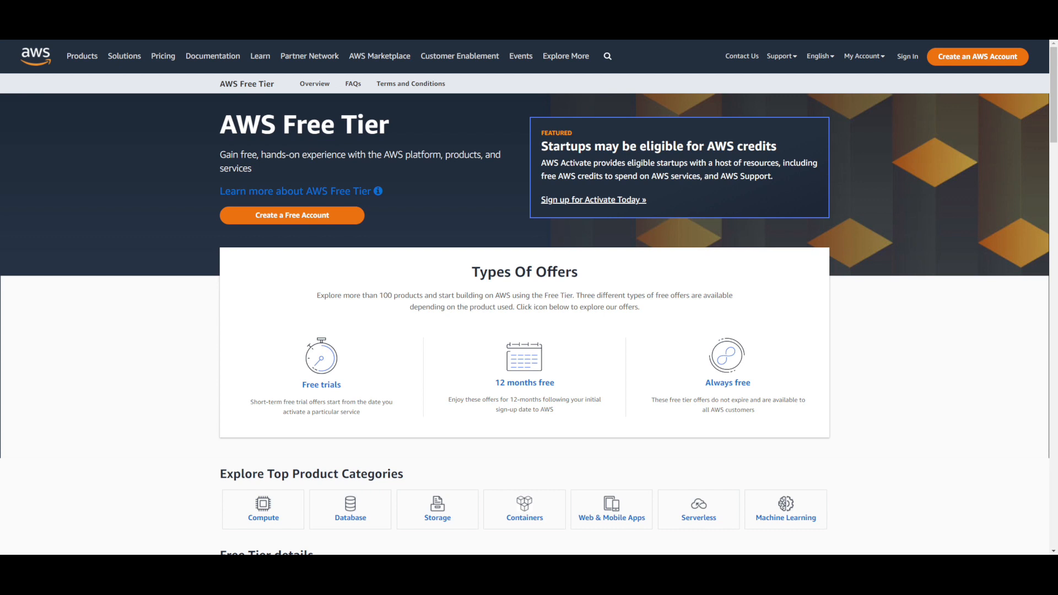
mouse_move(932, 471)
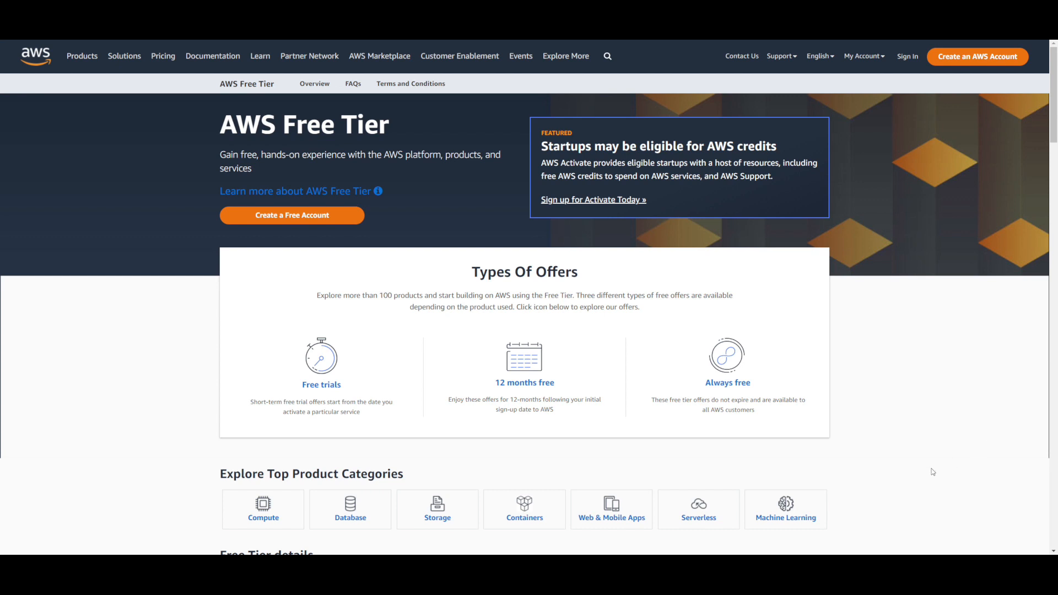
mouse_move(357, 447)
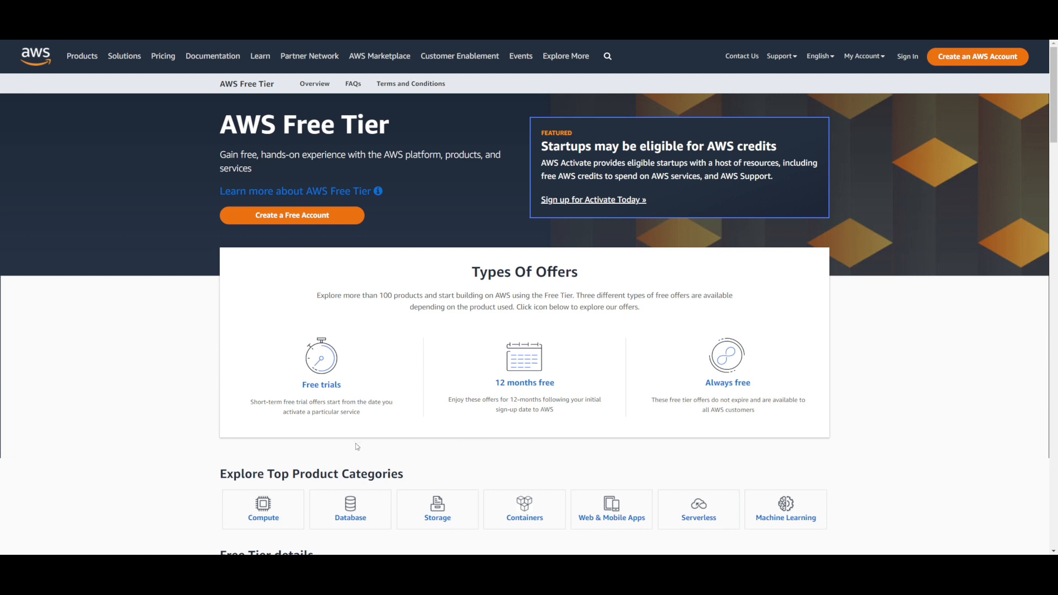
mouse_move(336, 428)
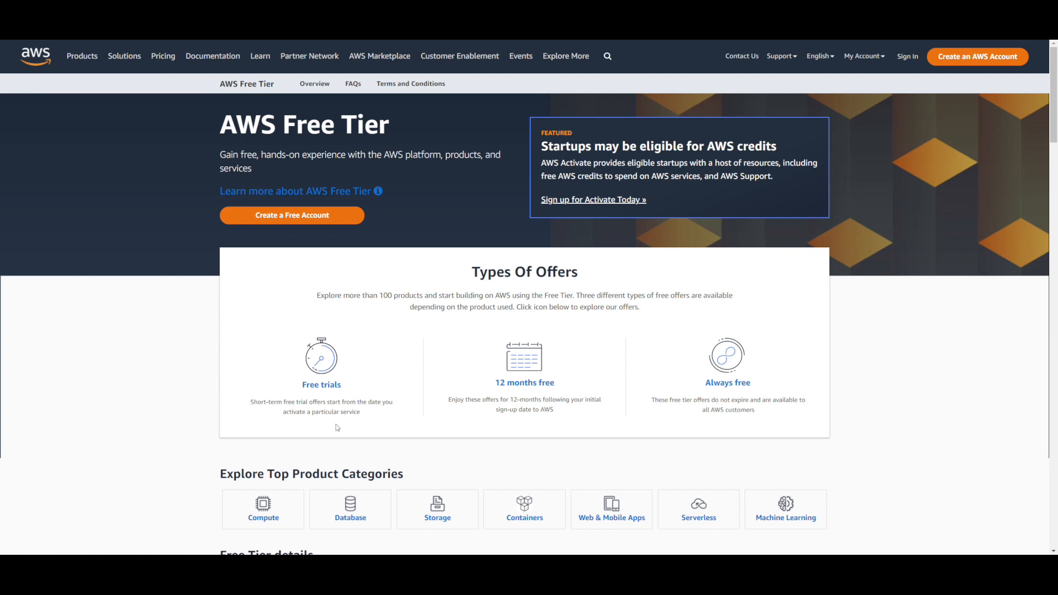
mouse_move(308, 404)
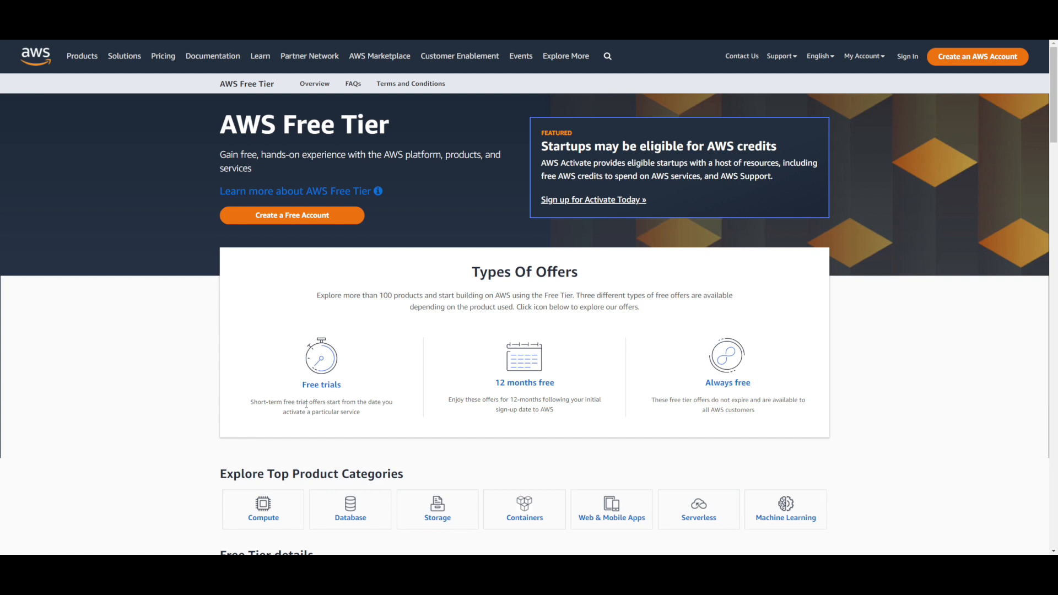
mouse_move(373, 411)
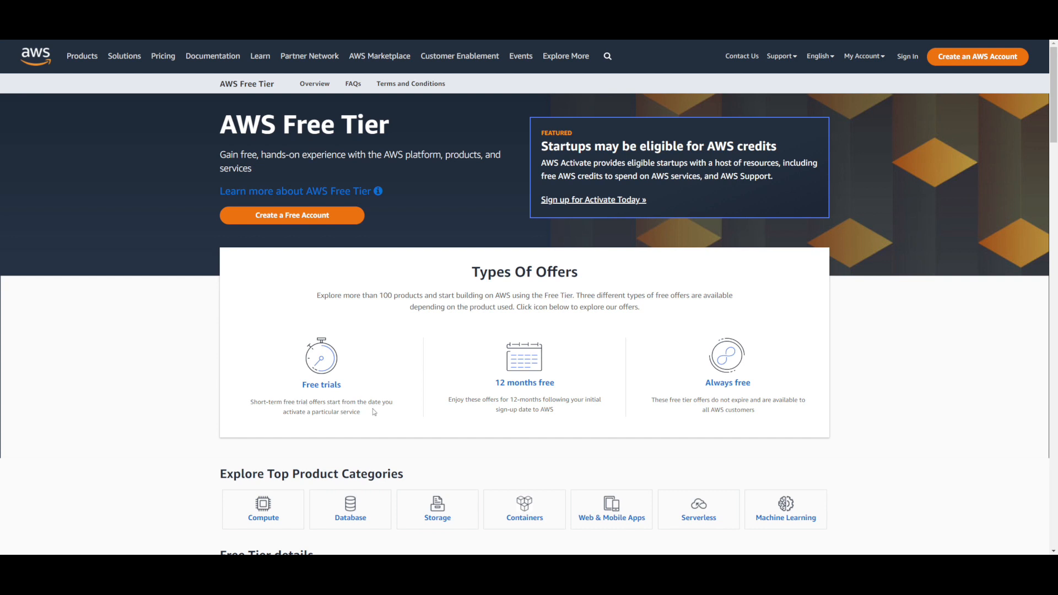
mouse_move(394, 428)
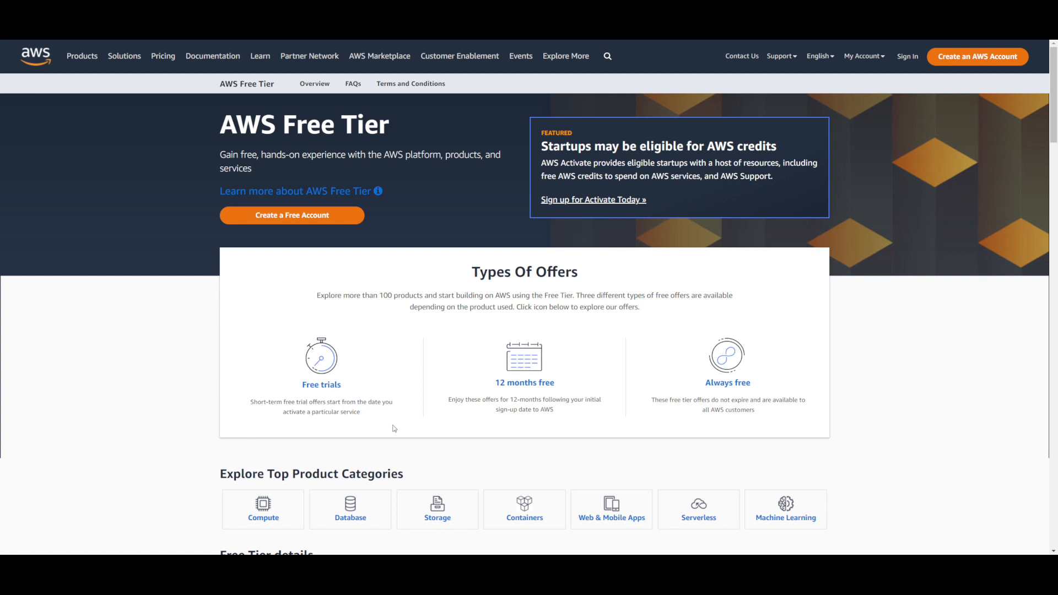
mouse_move(542, 442)
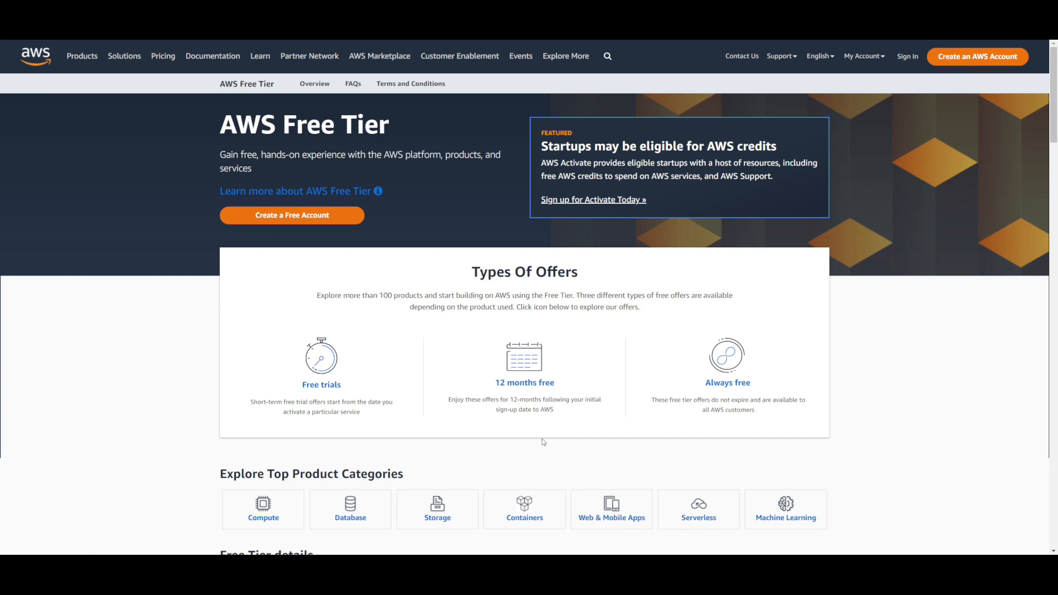
mouse_move(712, 375)
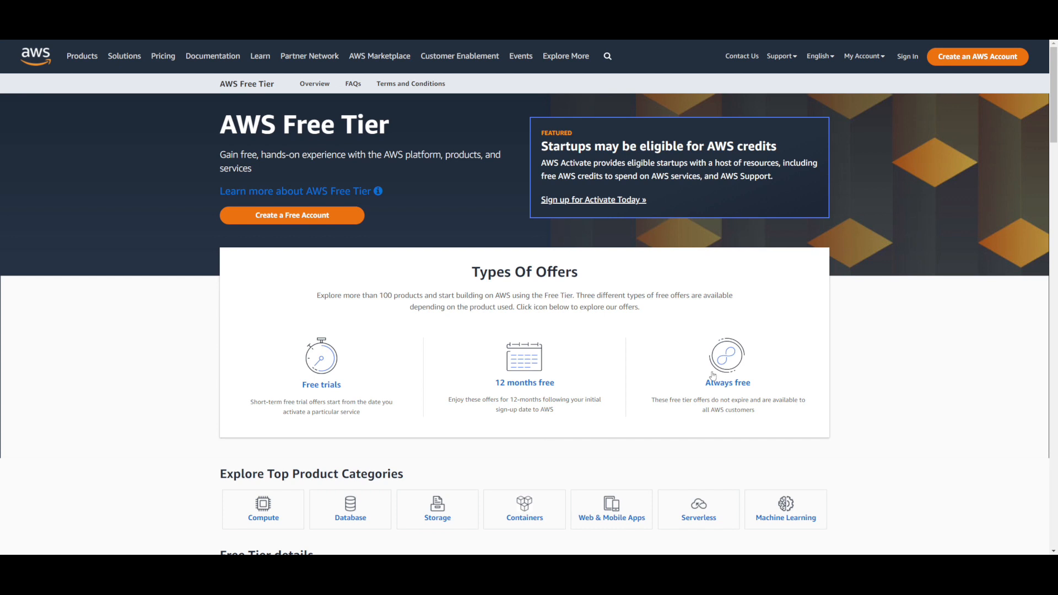
mouse_move(889, 393)
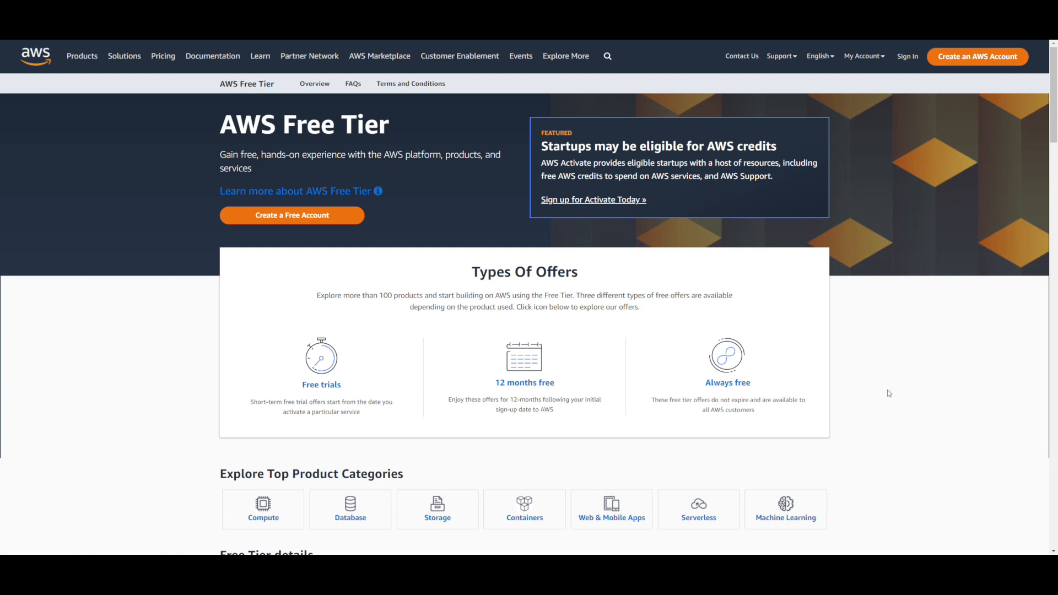
mouse_move(874, 405)
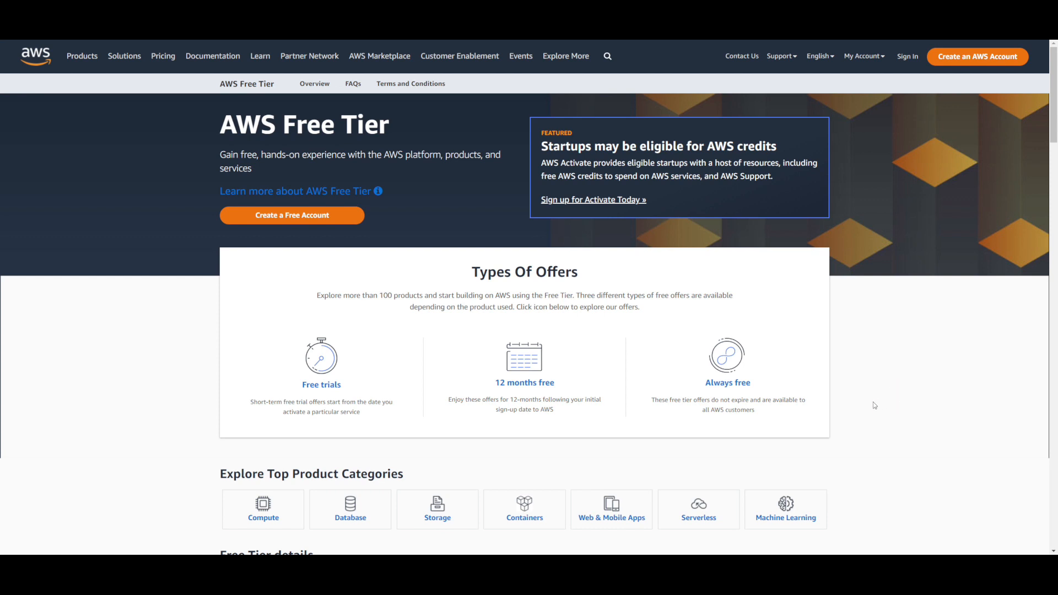
mouse_move(890, 417)
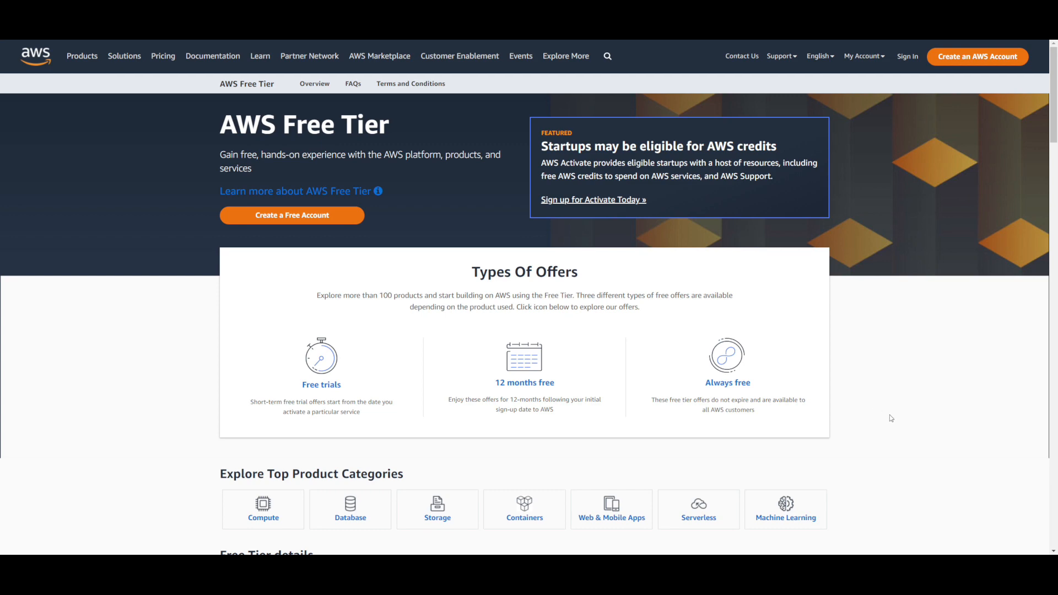
Step: Scroll down to the Free Tier details with its category filters and product cards
scroll(down, 3)
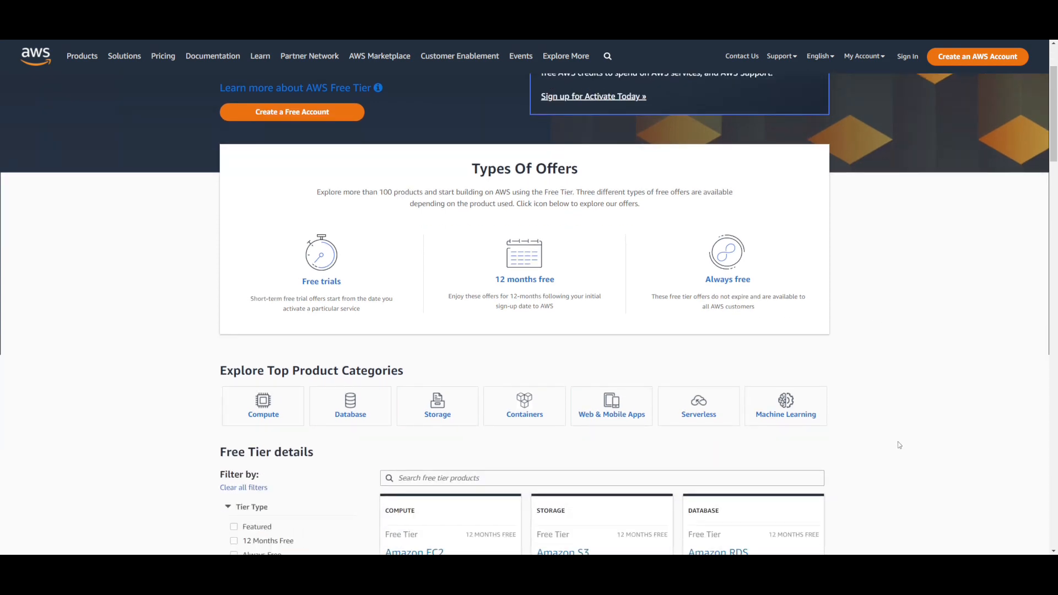
scroll(down, 3)
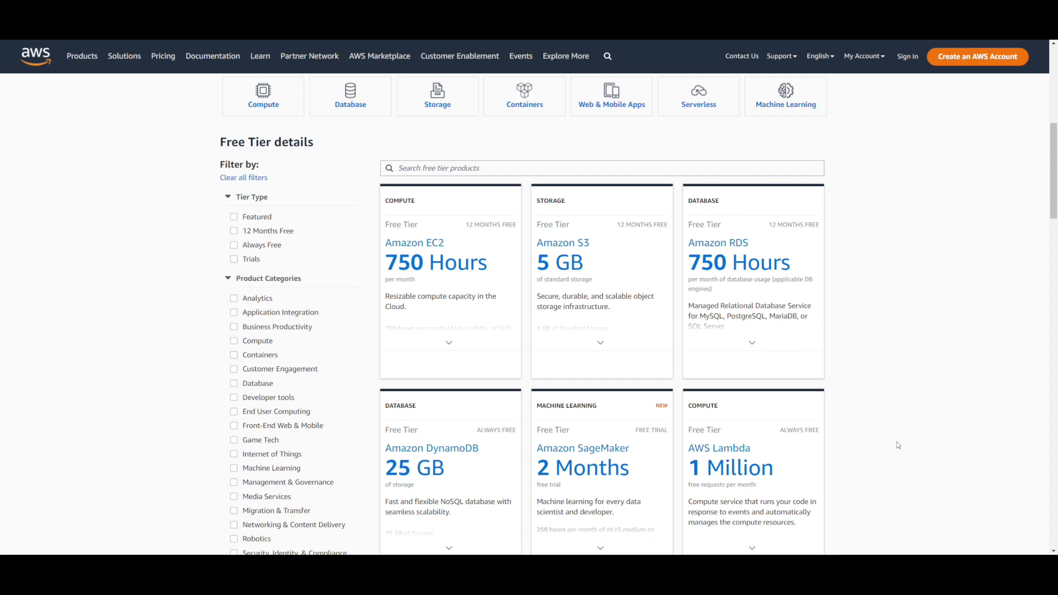
Step: Expand the Amazon EC2 card to show its 750 monthly hours for Linux and Windows micro instances
click(448, 342)
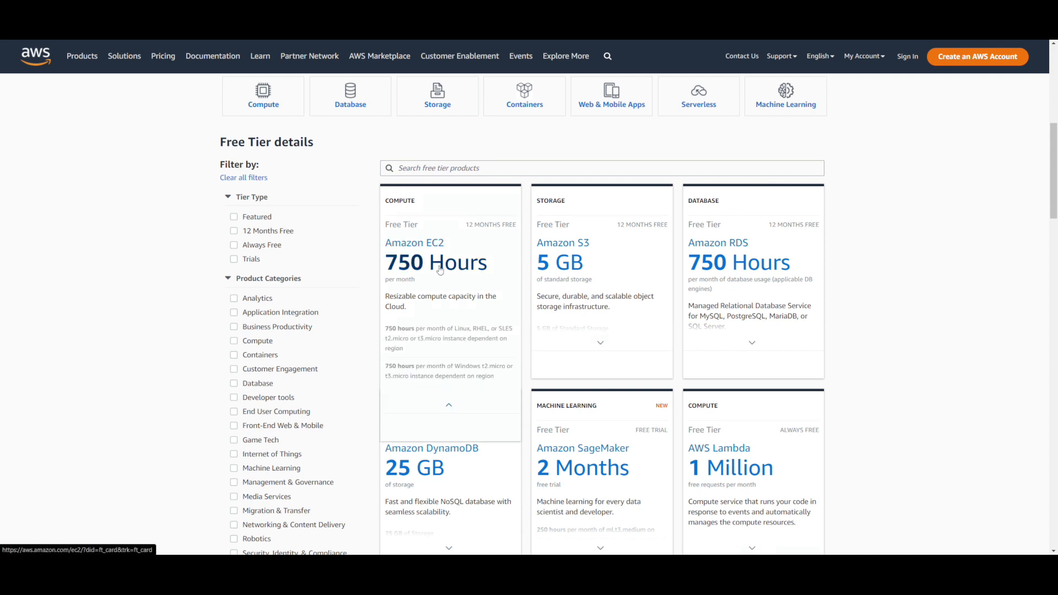
mouse_move(442, 268)
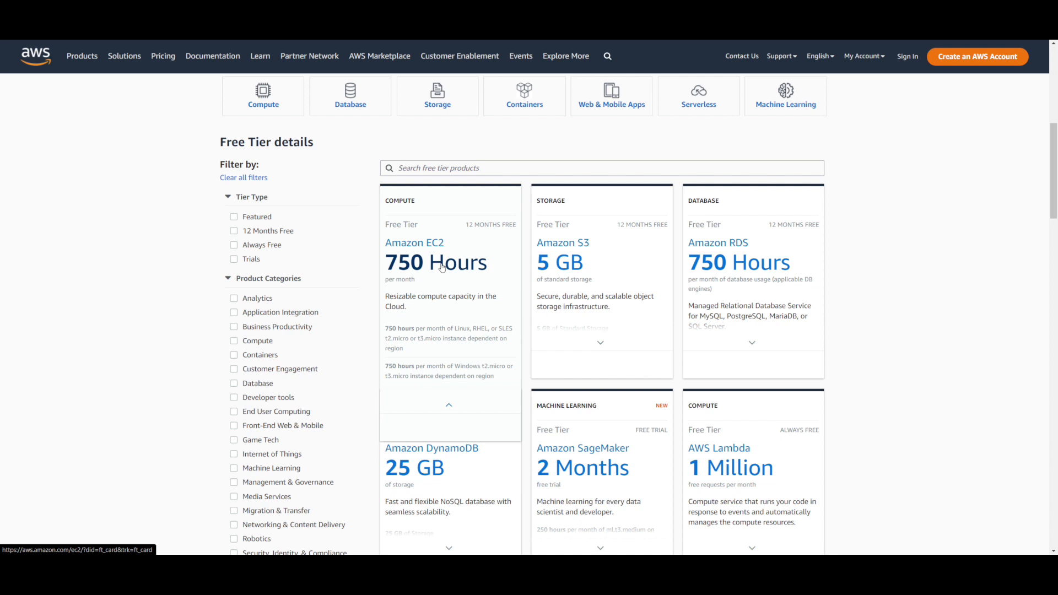
mouse_move(442, 262)
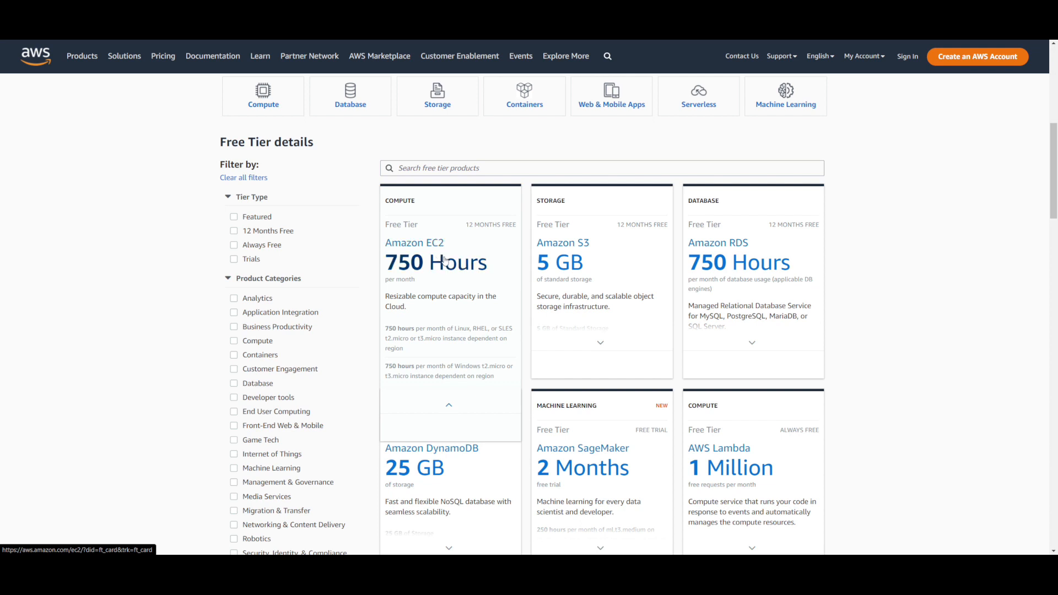
mouse_move(432, 288)
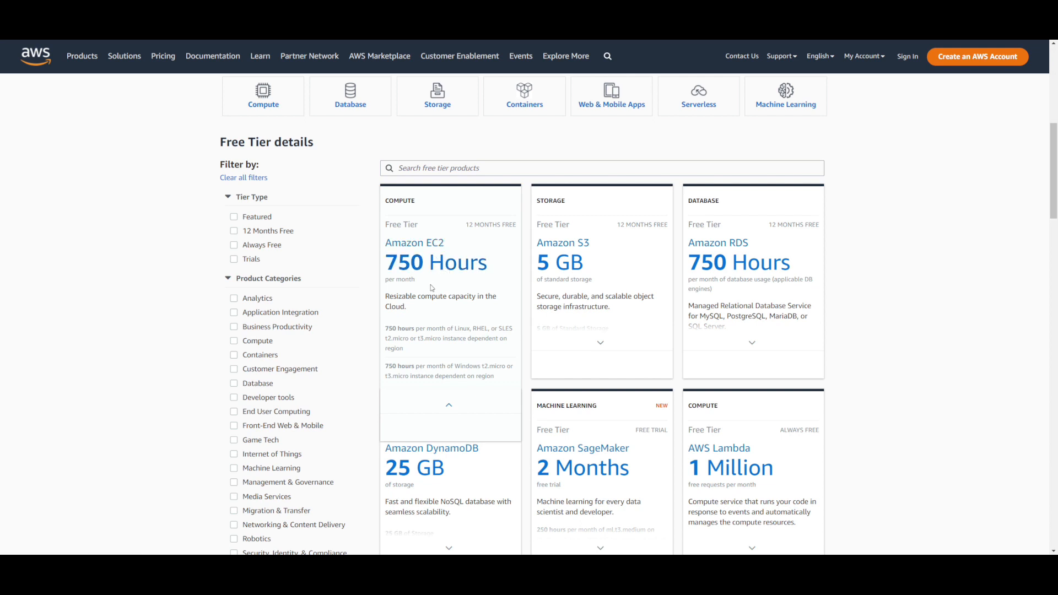
mouse_move(442, 282)
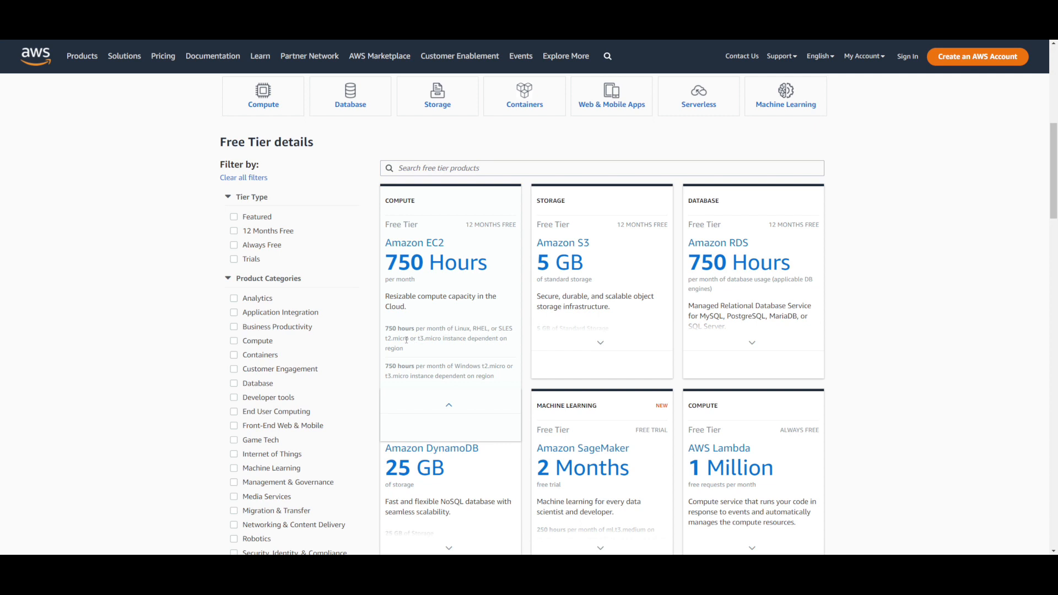
mouse_move(498, 348)
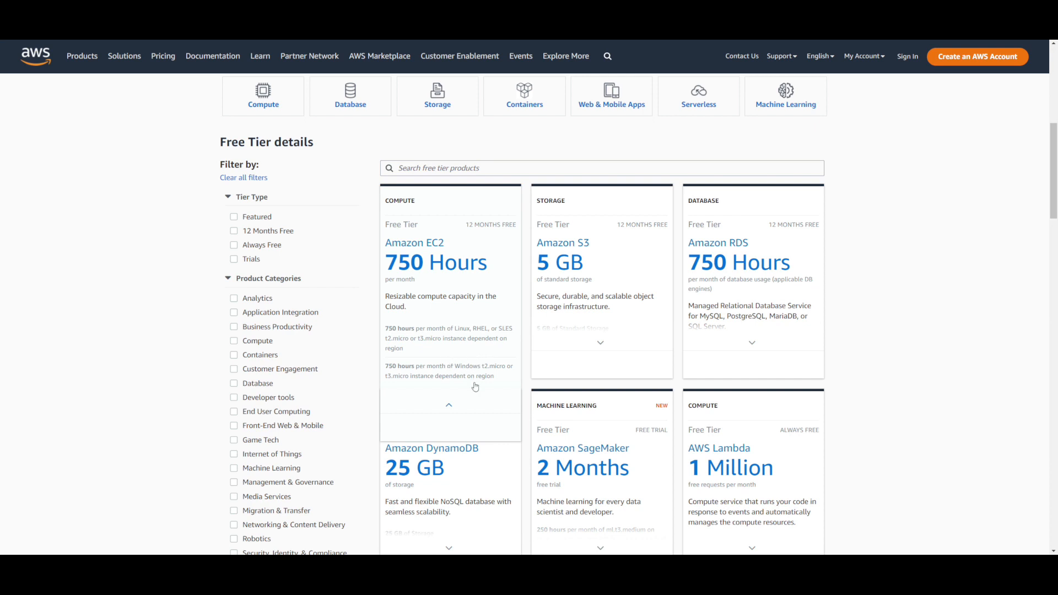
mouse_move(467, 372)
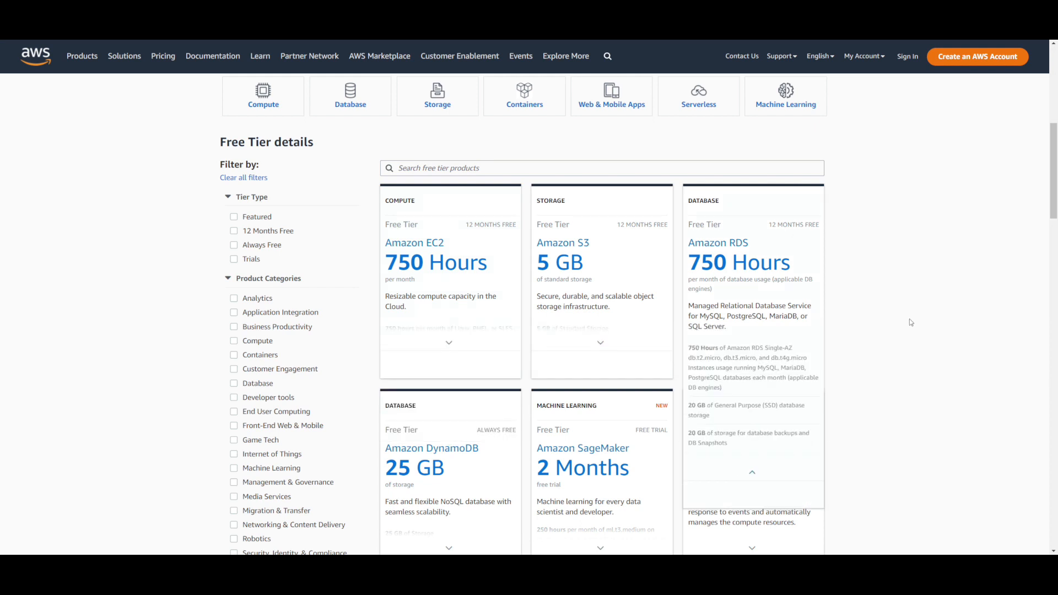
Step: Place the cursor in the 'Search free tier products' box above the product cards
scroll(down, 3)
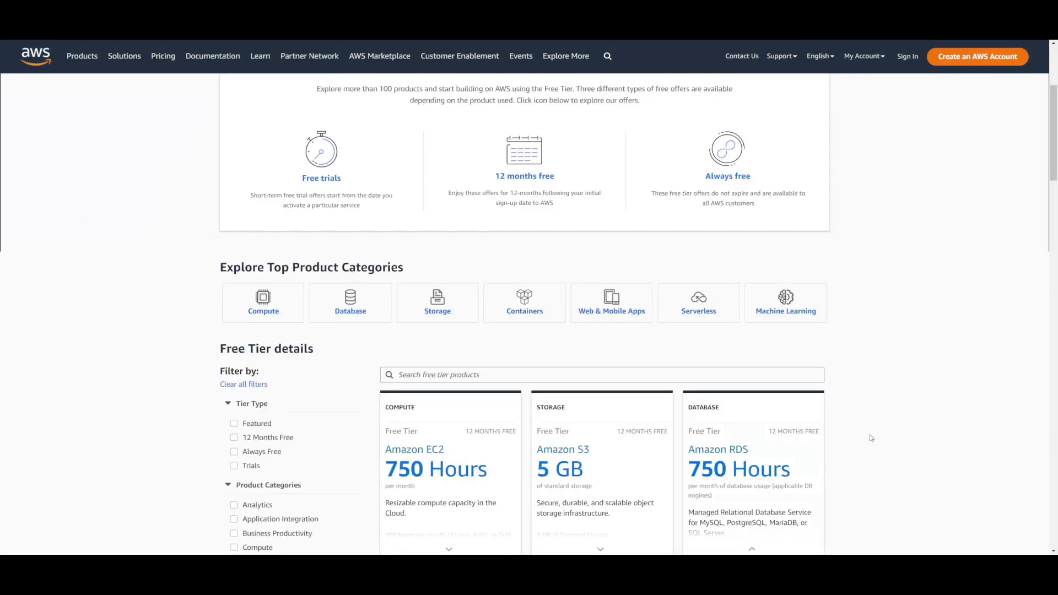
scroll(down, 3)
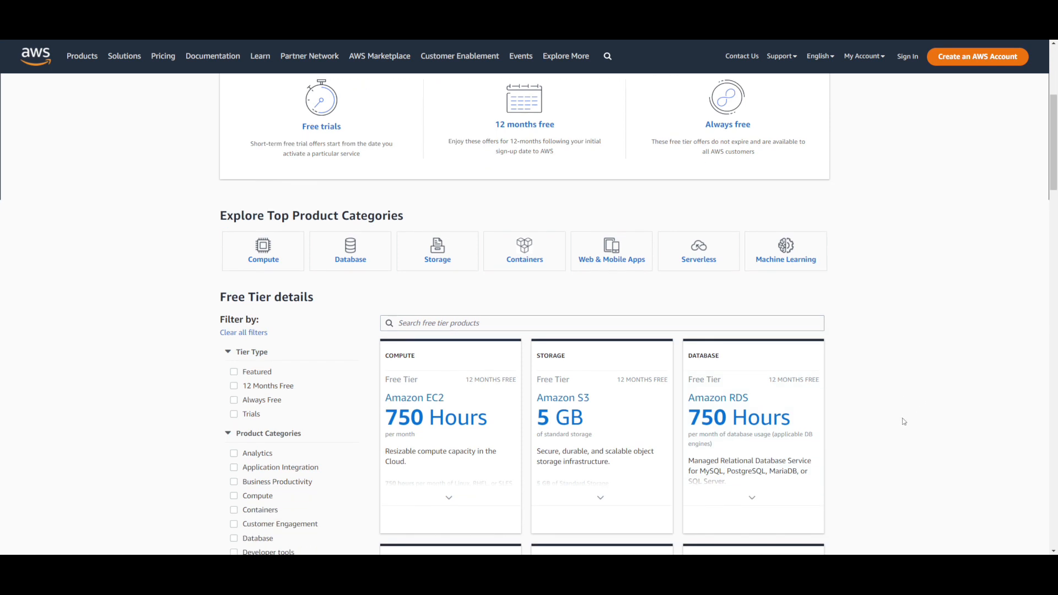
mouse_move(785, 269)
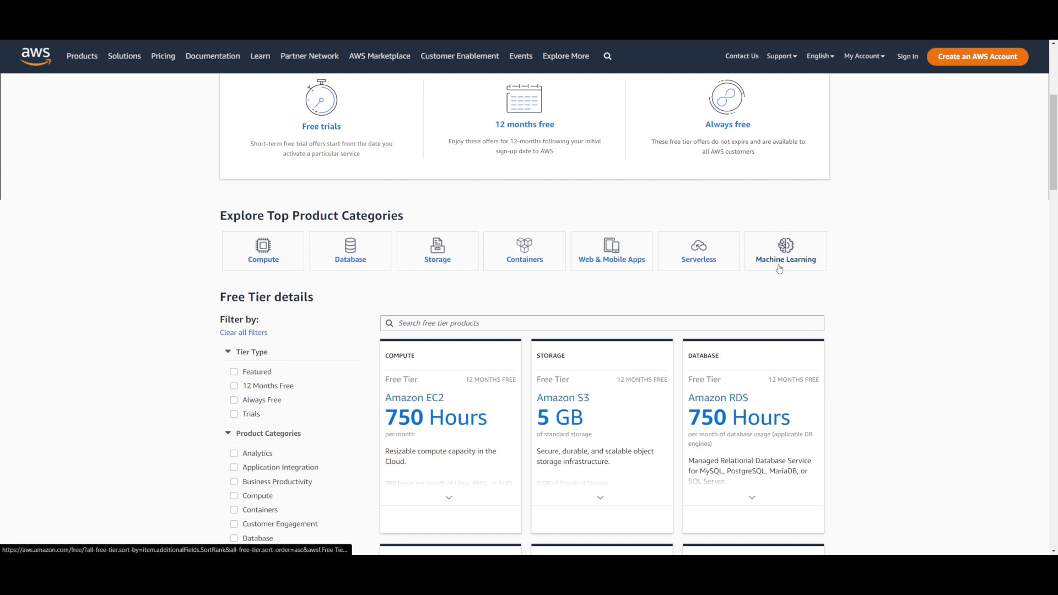
scroll(down, 3)
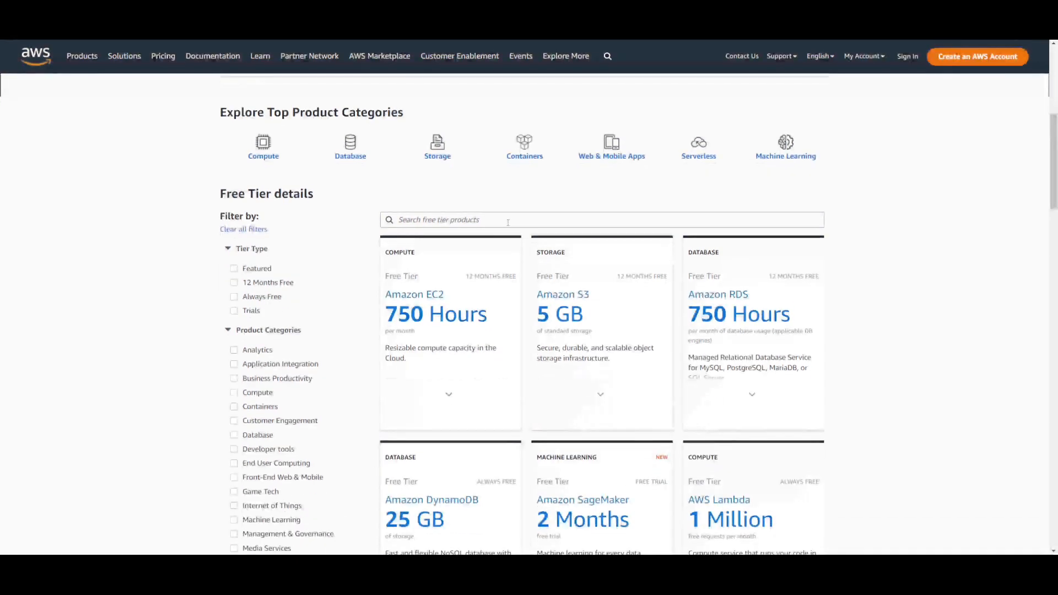
click(601, 220)
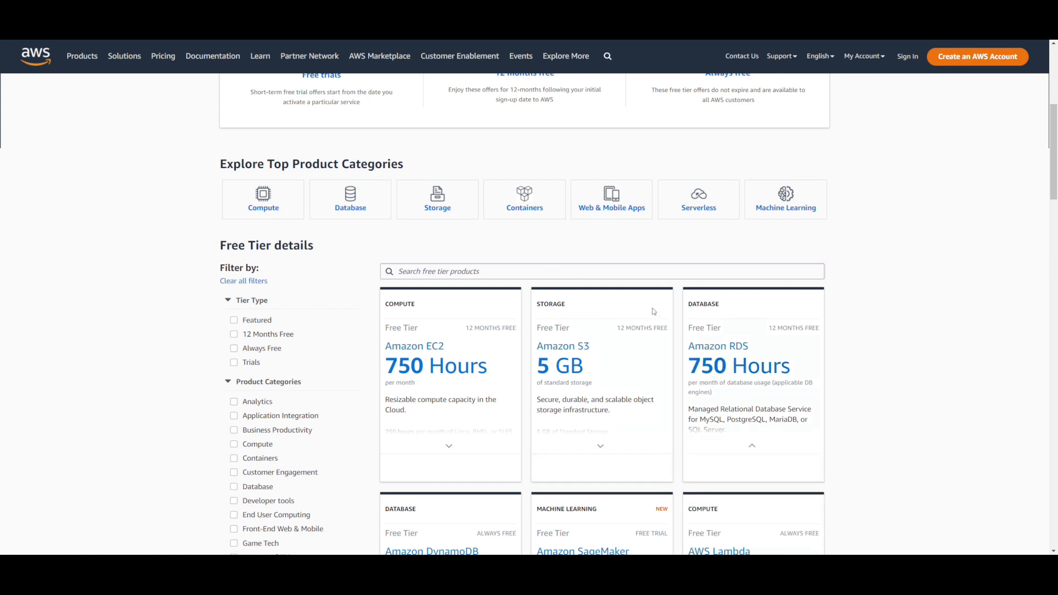
Step: Search for 'lambda' so only the AWS Lambda card with 1 million free monthly requests remains
text(lamn)
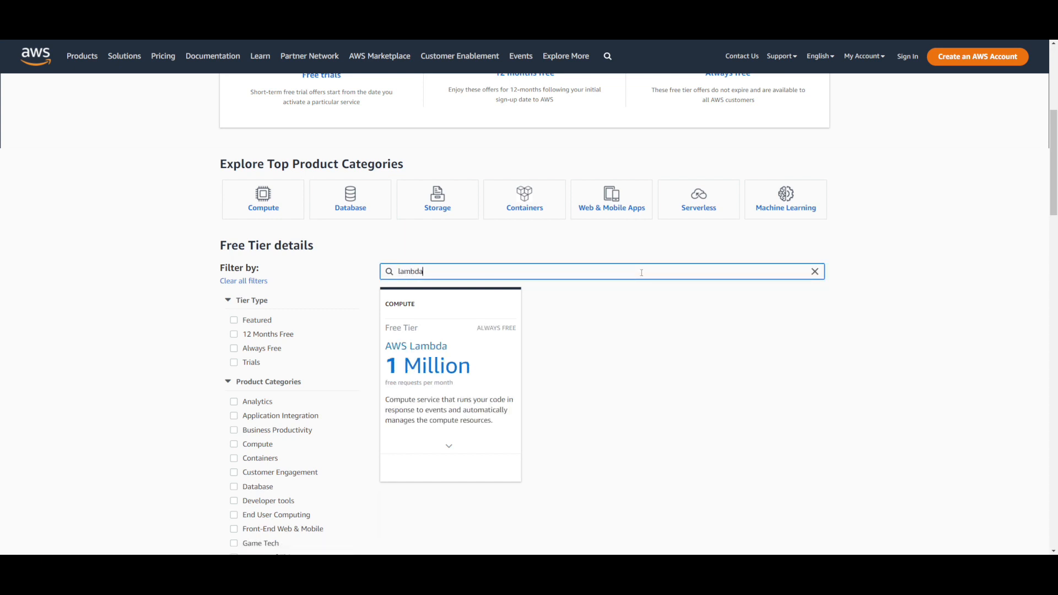
click(448, 445)
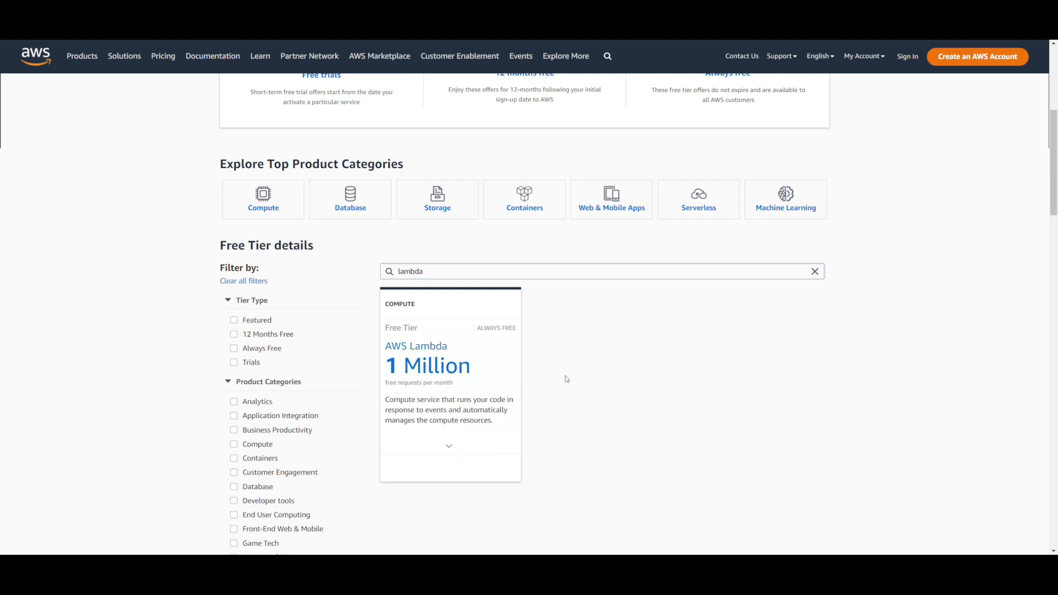
scroll(down, 3)
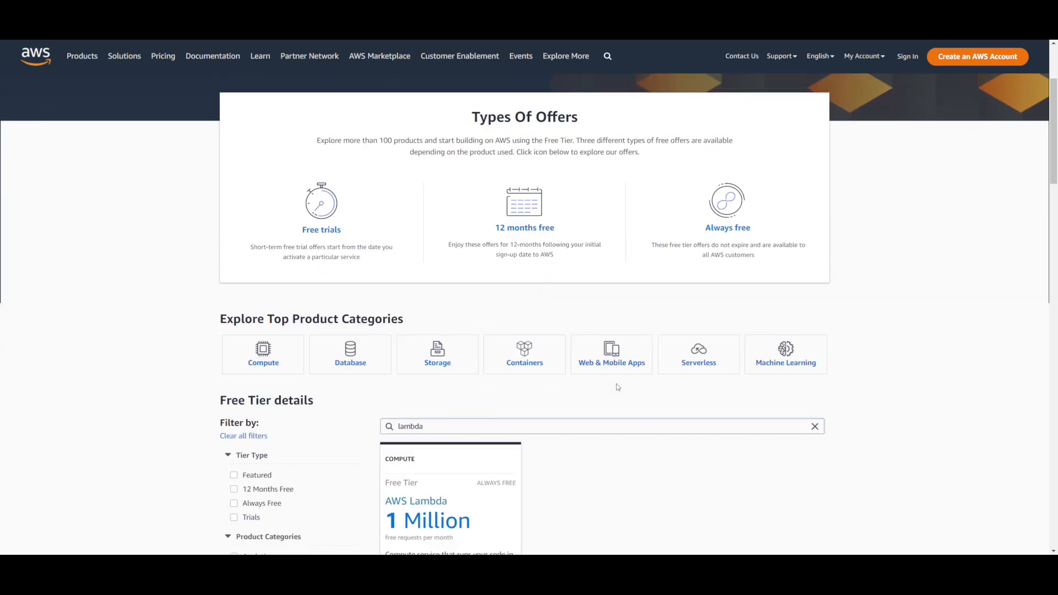
Step: Scroll back to the AWS Free Tier heading and its three offer types
scroll(down, 3)
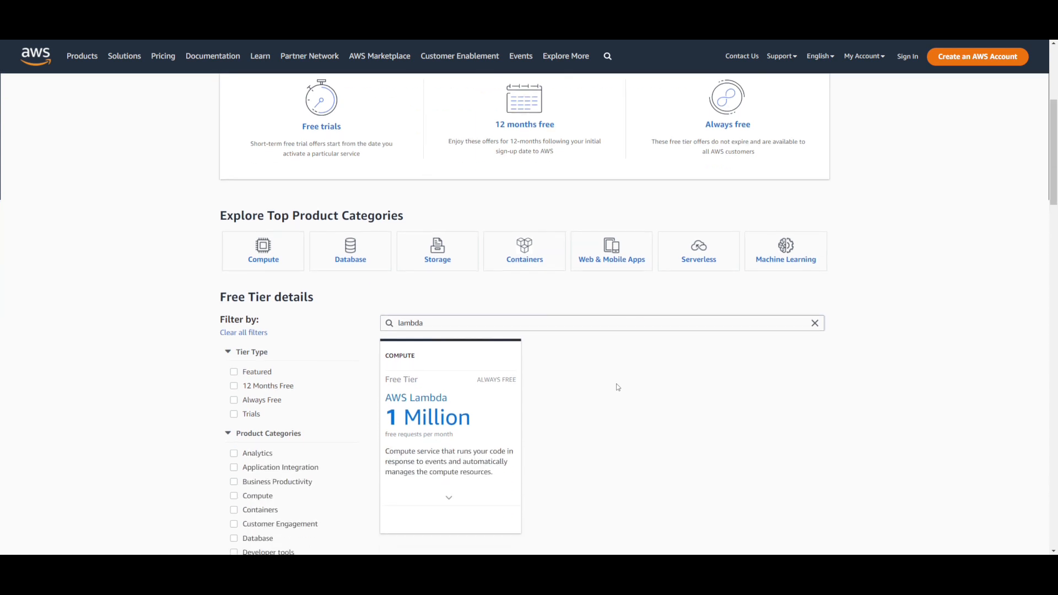
scroll(down, 3)
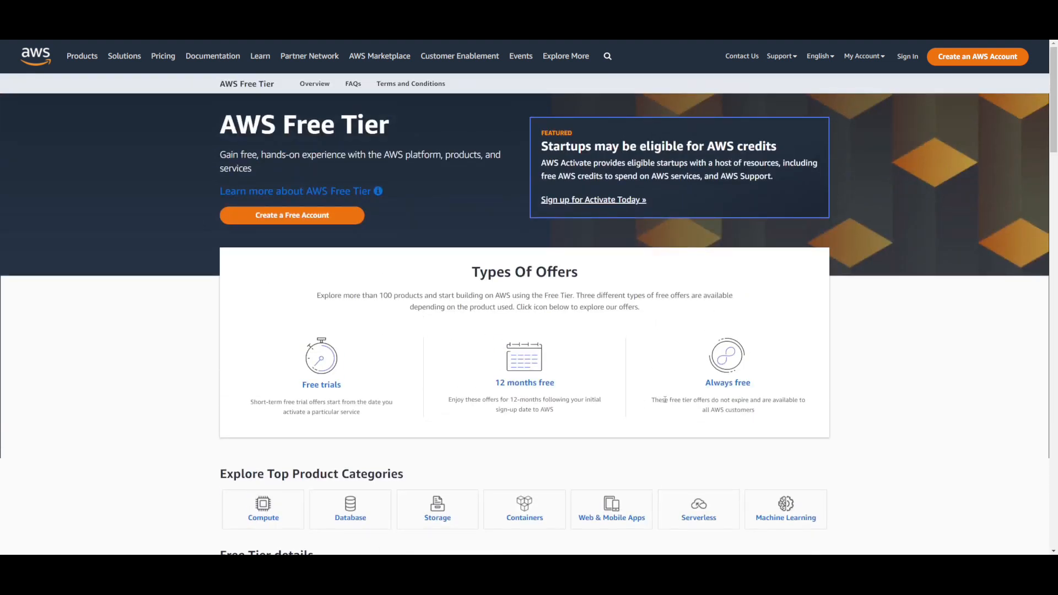
mouse_move(691, 420)
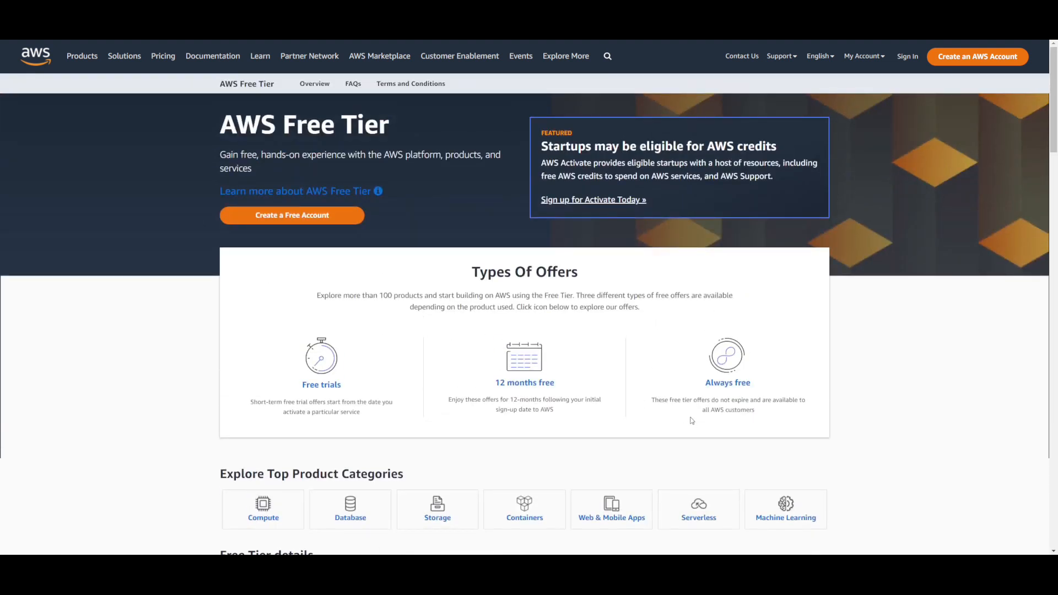